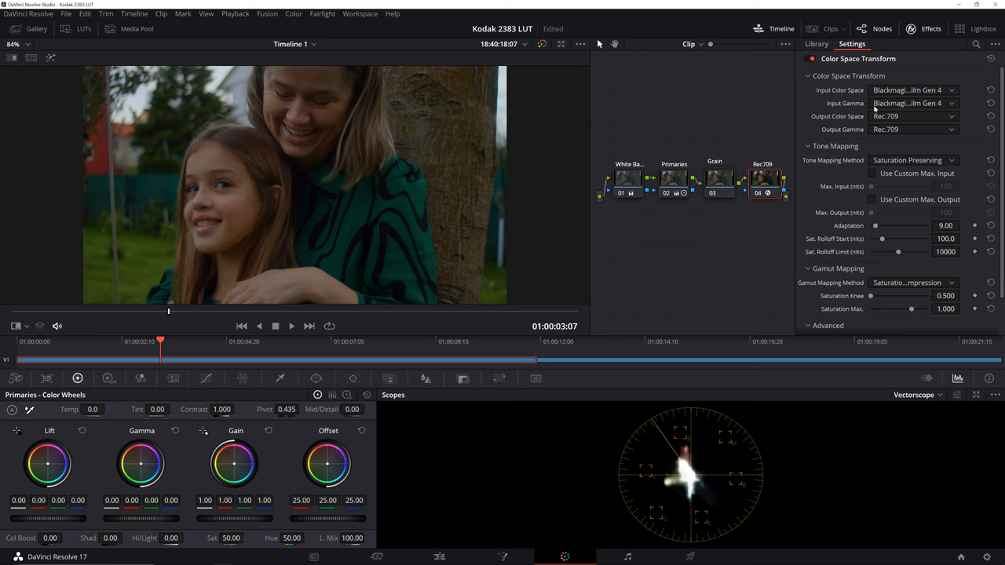
pyautogui.moveTo(876, 94)
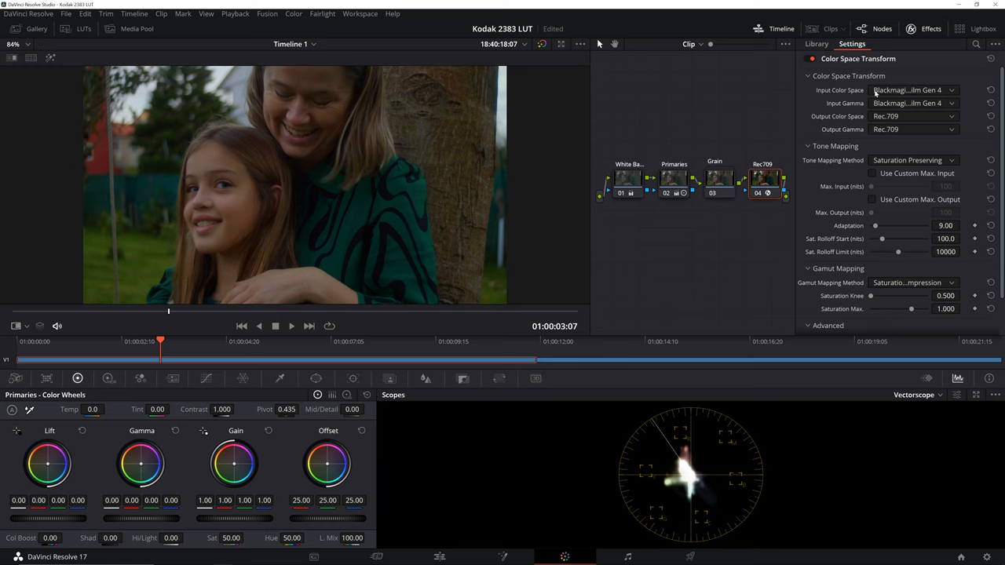
pyautogui.moveTo(936, 56)
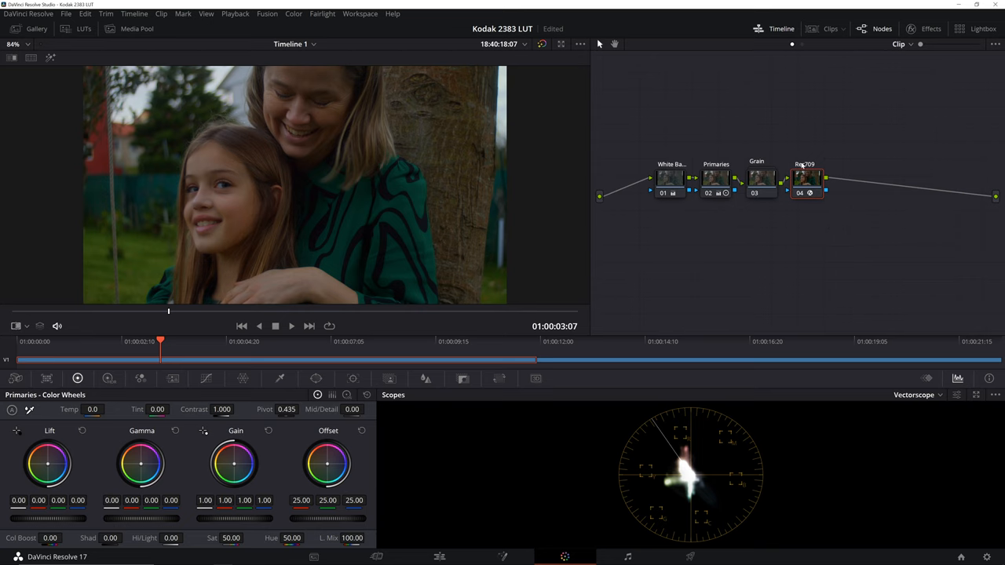
pyautogui.moveTo(822, 182)
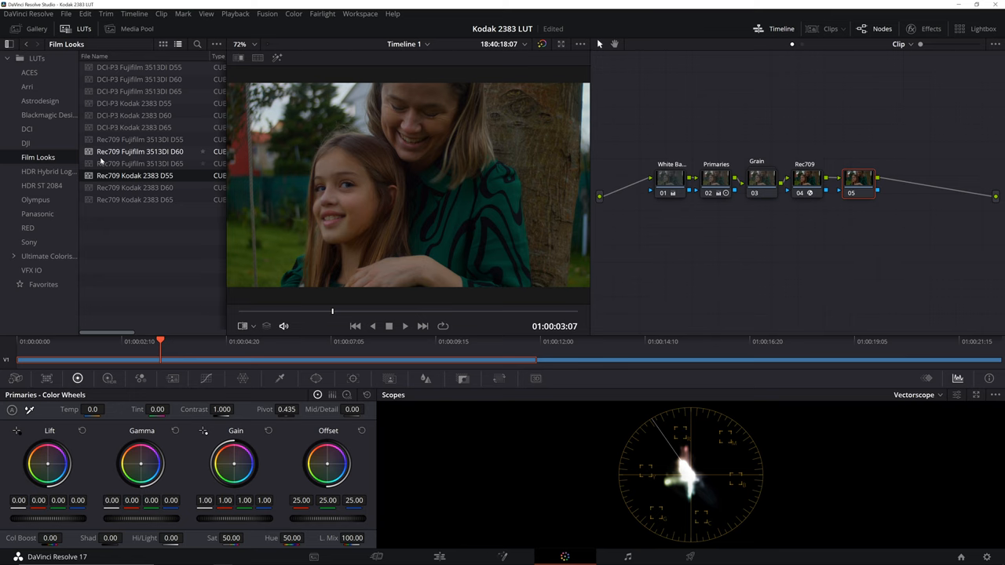
# Apply the Rec709 Kodak 2383 D55 film-look LUT to the current node
pyautogui.rightClick(135, 176)
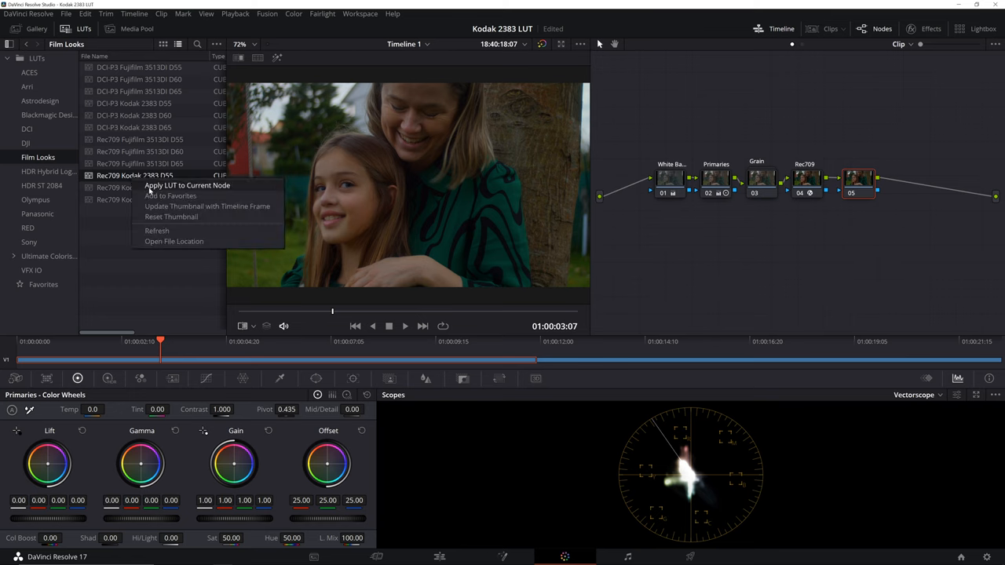
pyautogui.click(188, 185)
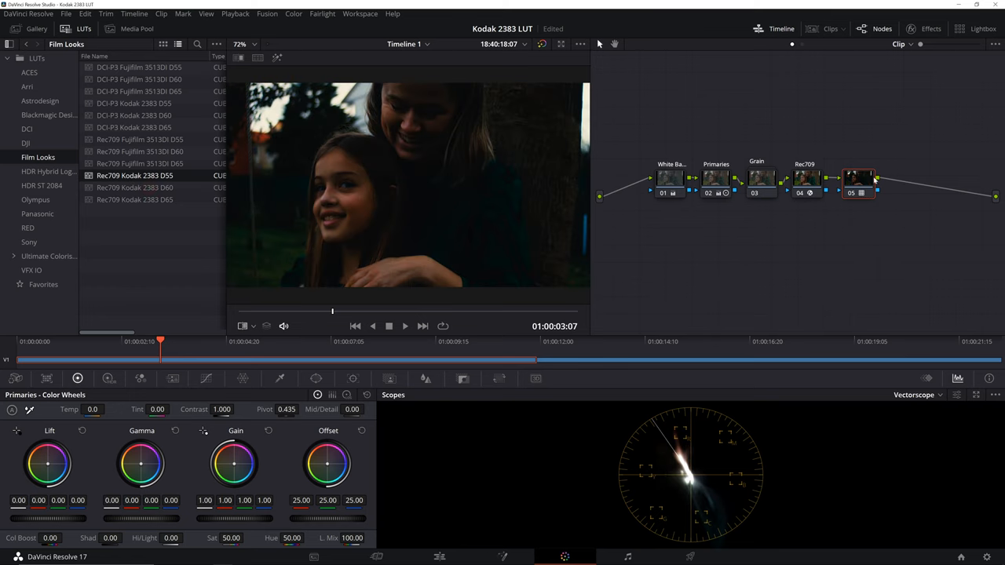
pyautogui.moveTo(684, 154)
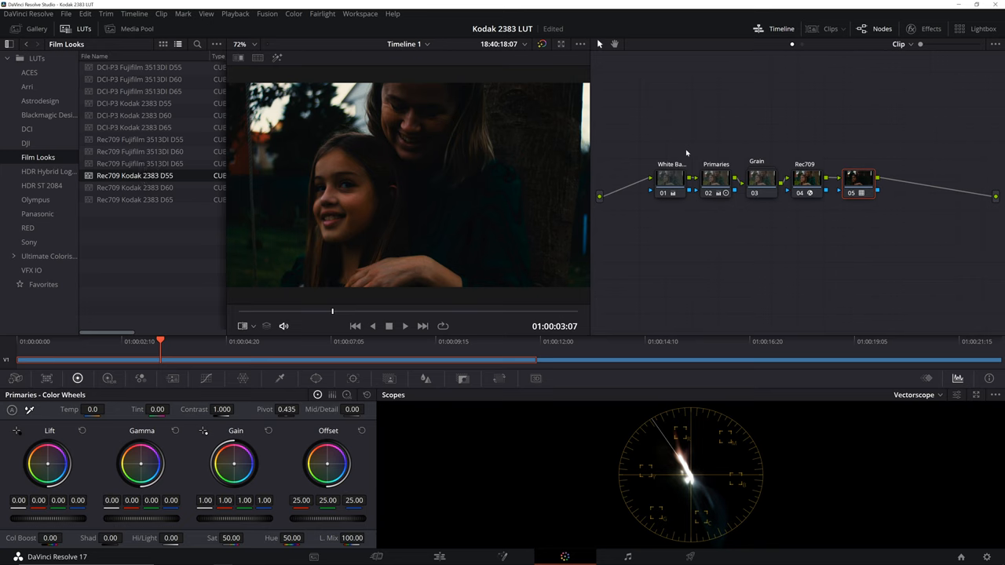
pyautogui.moveTo(502, 172)
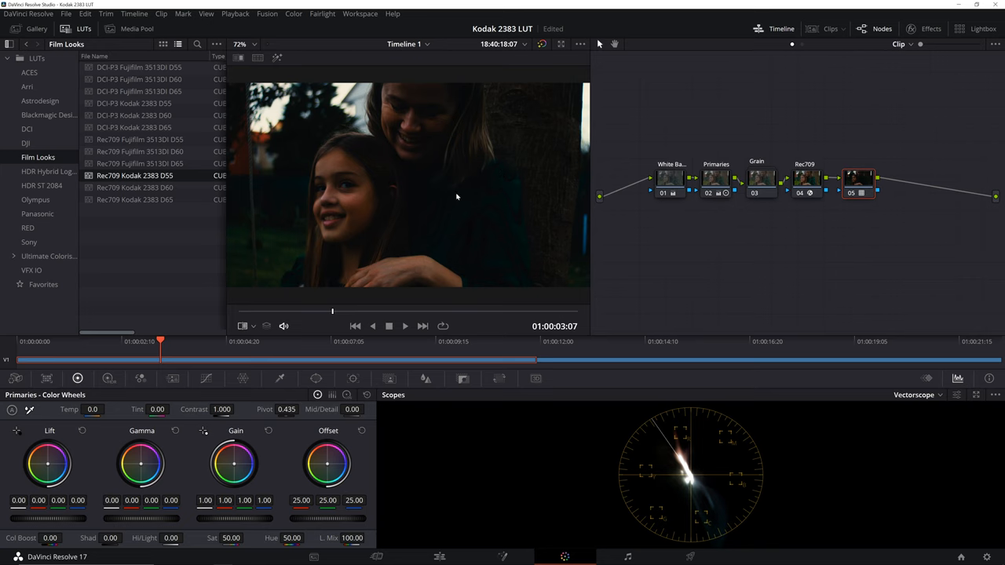
pyautogui.moveTo(449, 206)
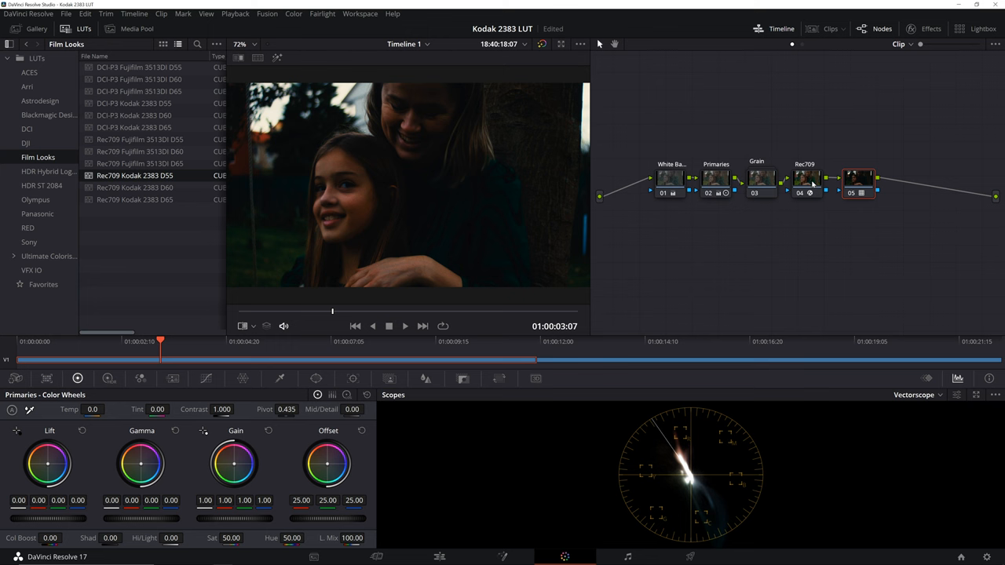
# Set the Rec709 color space transform's output gamma to Cineon Film Log
pyautogui.click(851, 44)
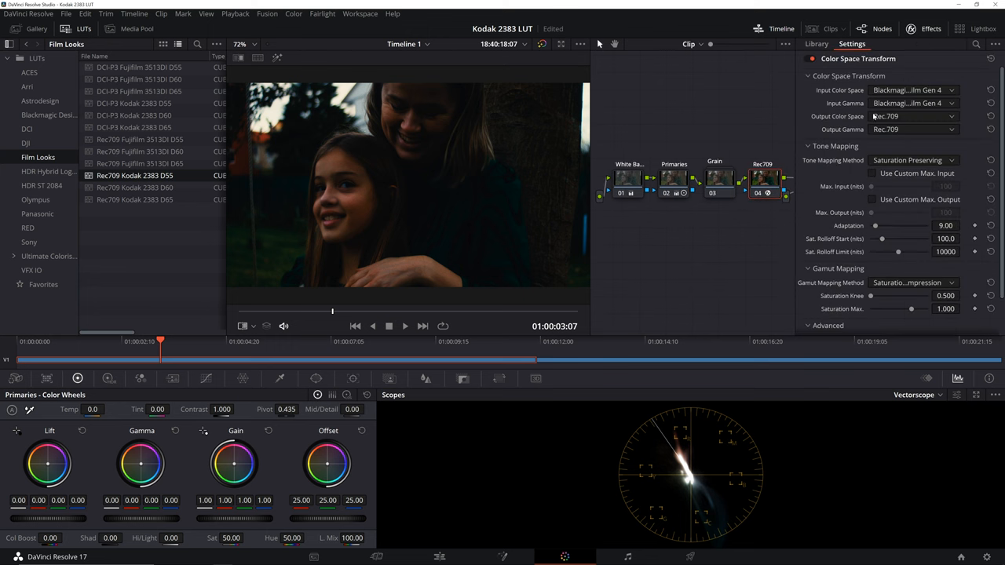
pyautogui.moveTo(896, 128)
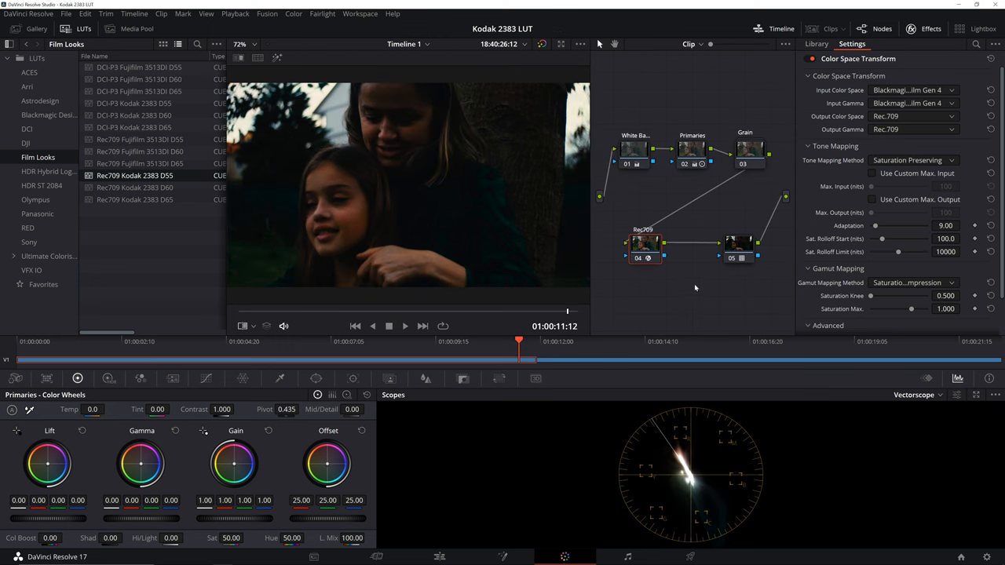
pyautogui.click(816, 44)
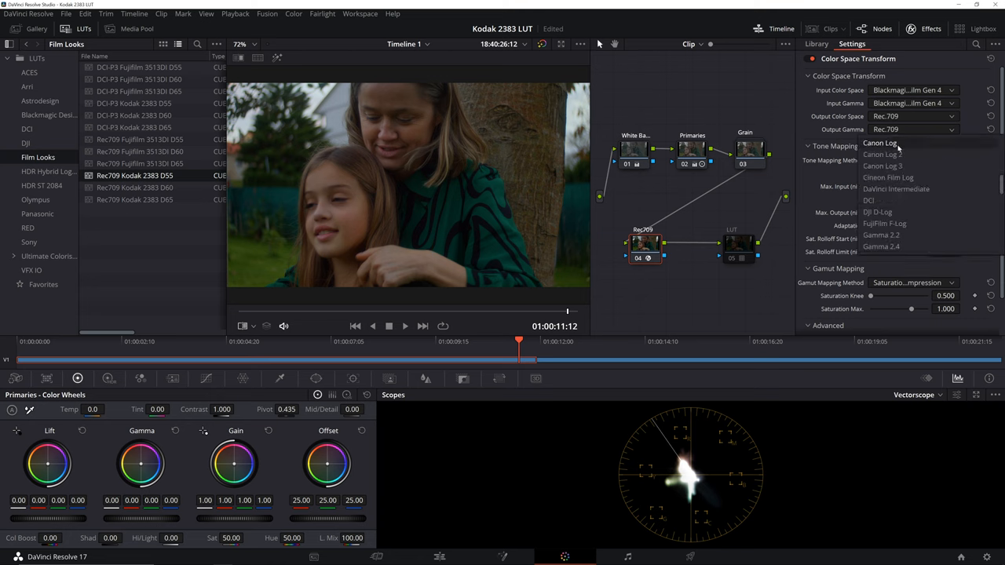
pyautogui.scroll(-3)
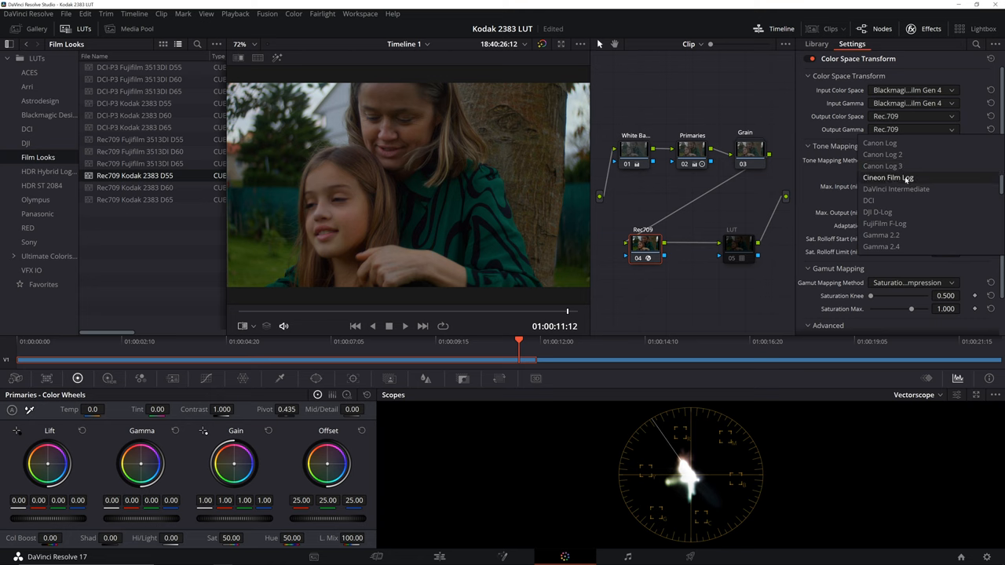
pyautogui.click(888, 176)
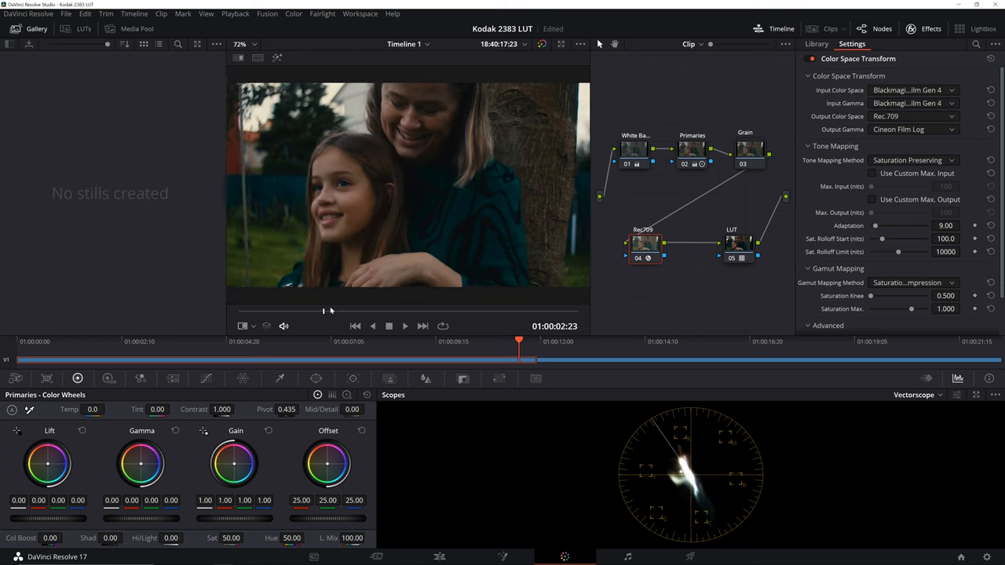
# Move to an earlier frame and grab a still of the graded shot to the gallery
pyautogui.moveTo(518, 340); pyautogui.dragTo(166, 341)
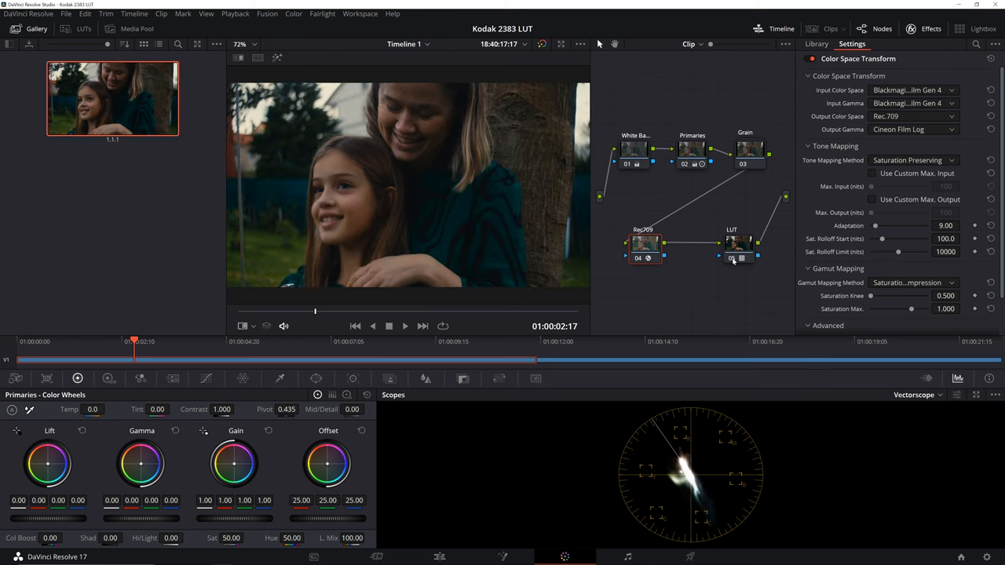
pyautogui.click(911, 129)
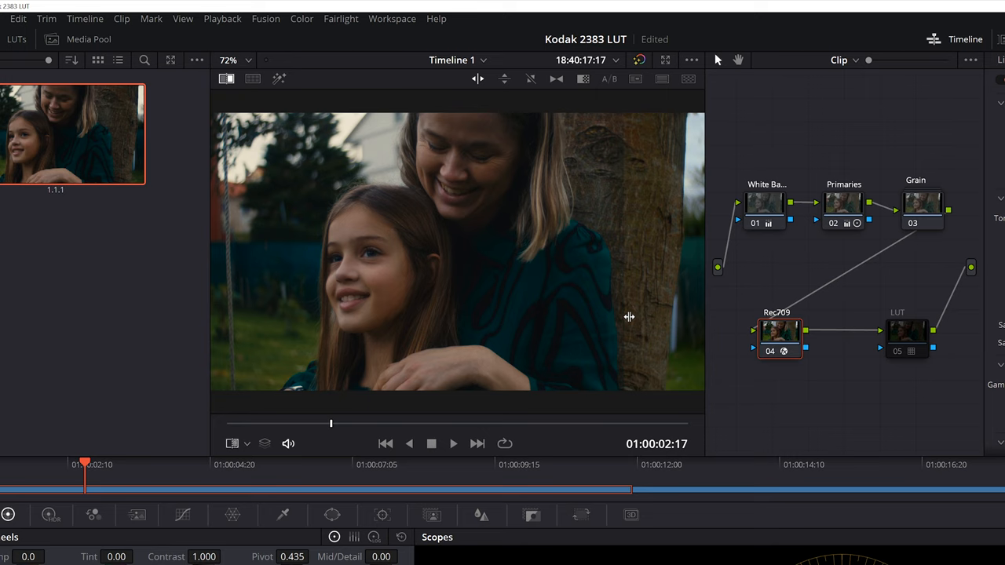
pyautogui.moveTo(612, 231)
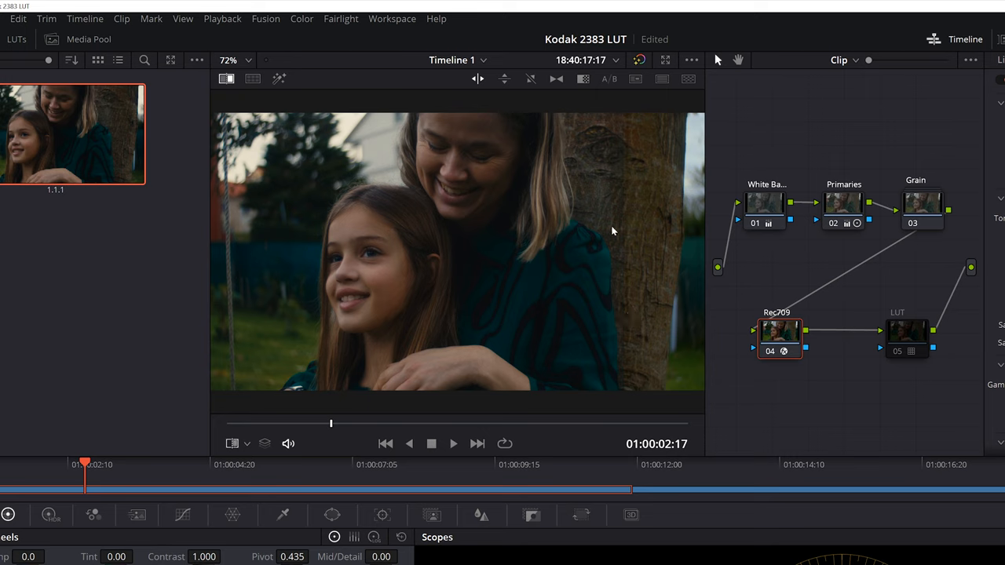
pyautogui.moveTo(605, 331)
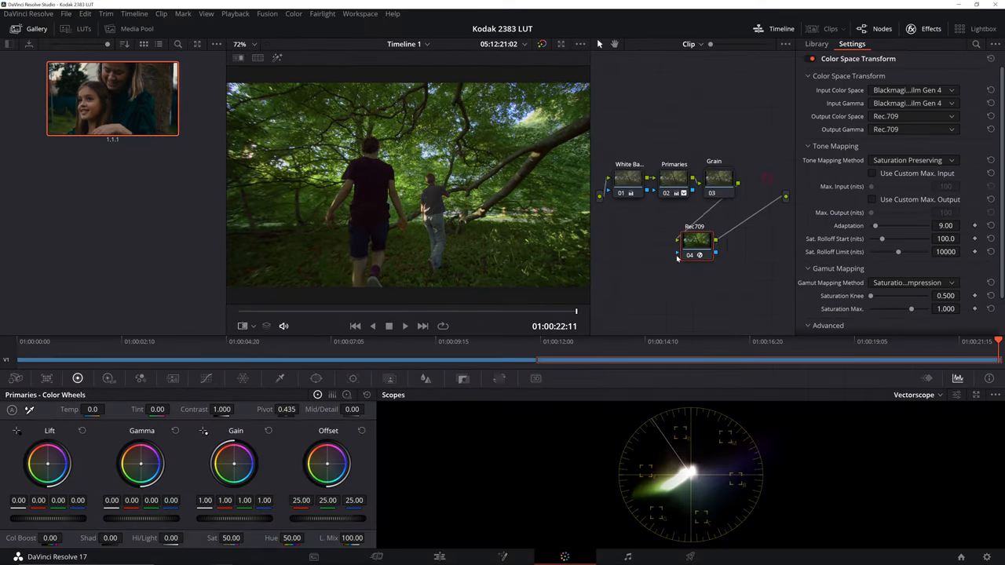
# Add a node after the forest clip's Rec709 transform with the Kodak 2383 LUT and change the transform's output gamma
pyautogui.click(816, 44)
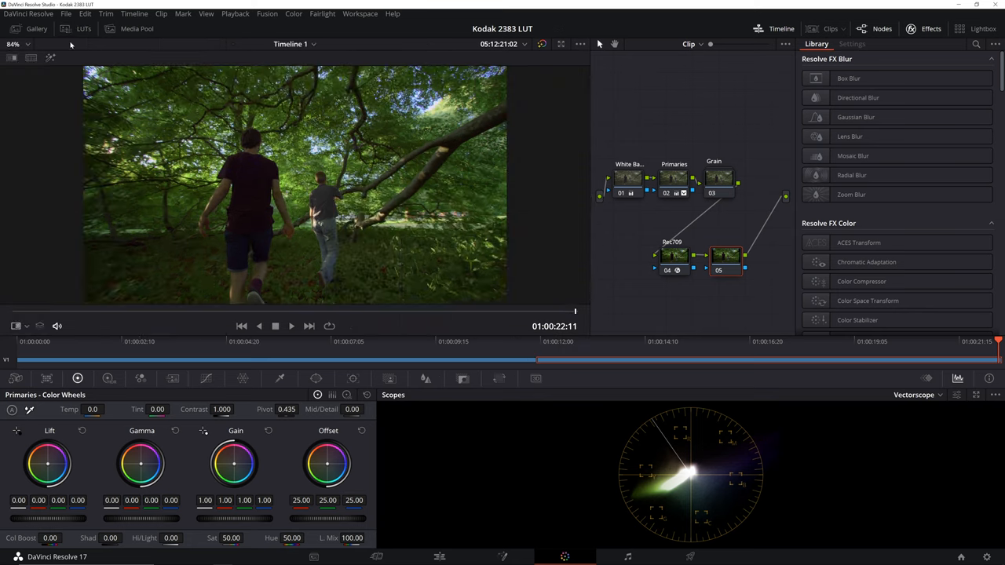
pyautogui.click(83, 28)
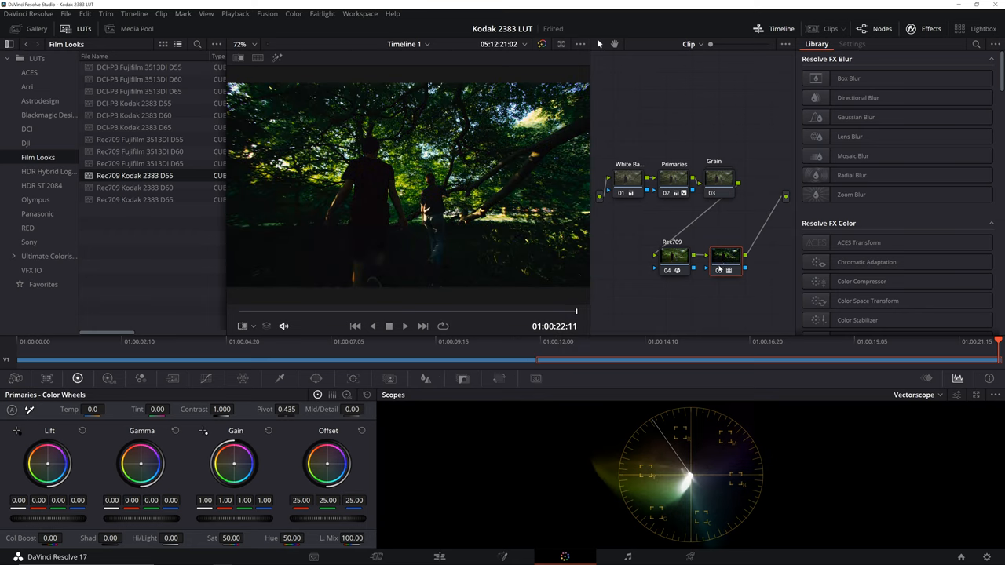
pyautogui.click(851, 44)
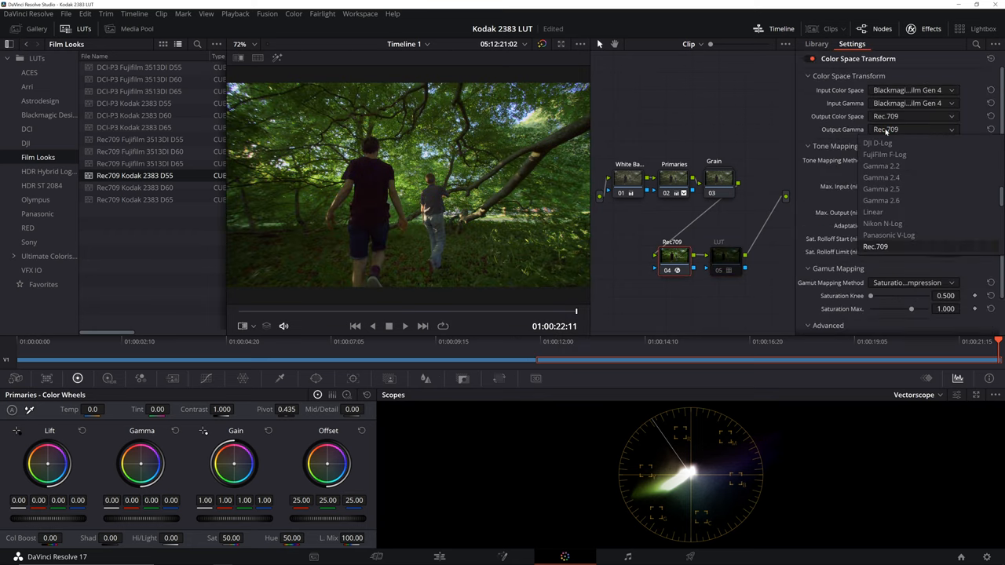
pyautogui.click(895, 129)
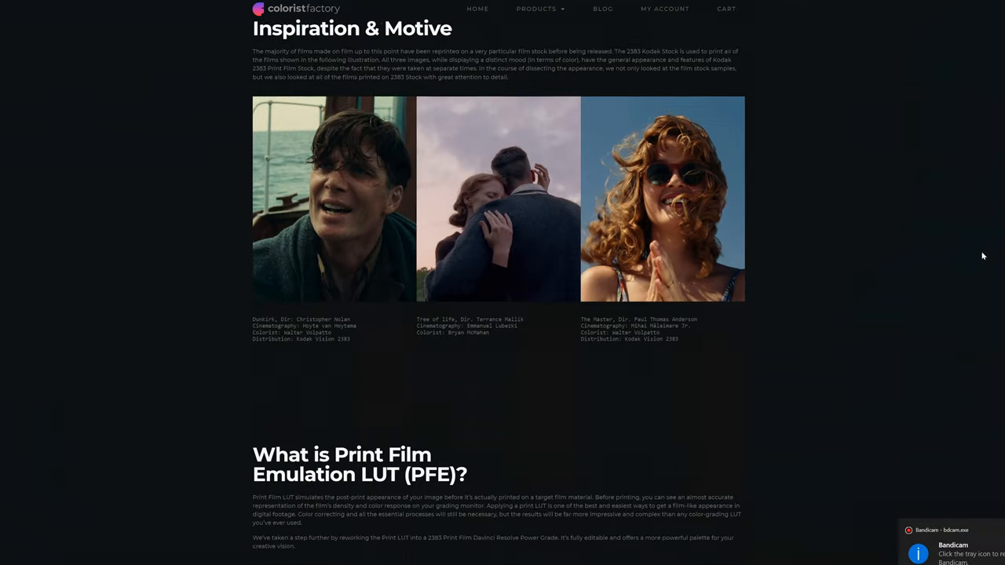
# Scroll to the Print Film Emulation section and wipe the before/after sample image
pyautogui.scroll(-3)
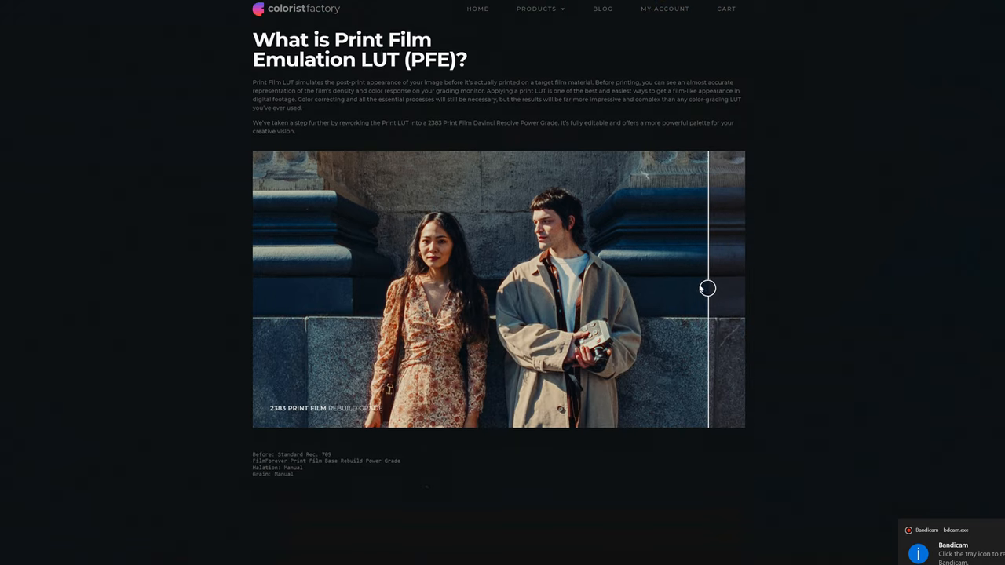
pyautogui.moveTo(707, 289); pyautogui.dragTo(656, 285)
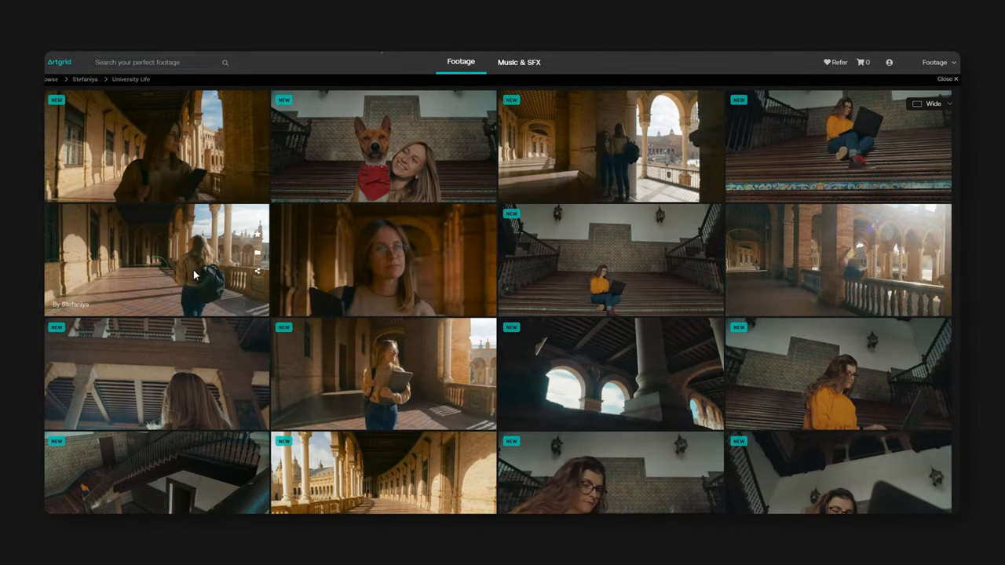
# Go to My Footage and browse down through the saved stock clips
pyautogui.click(155, 259)
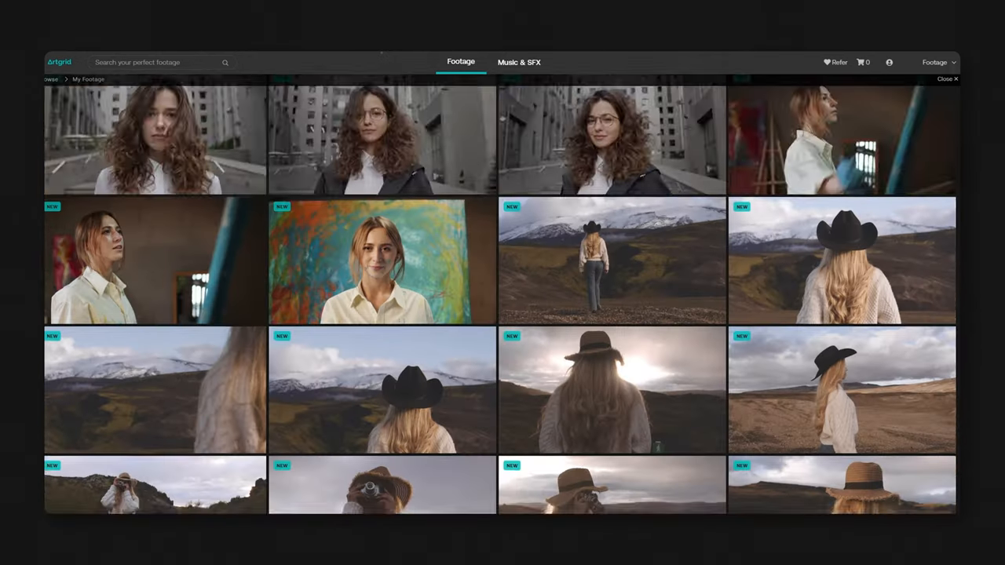
pyautogui.scroll(-3)
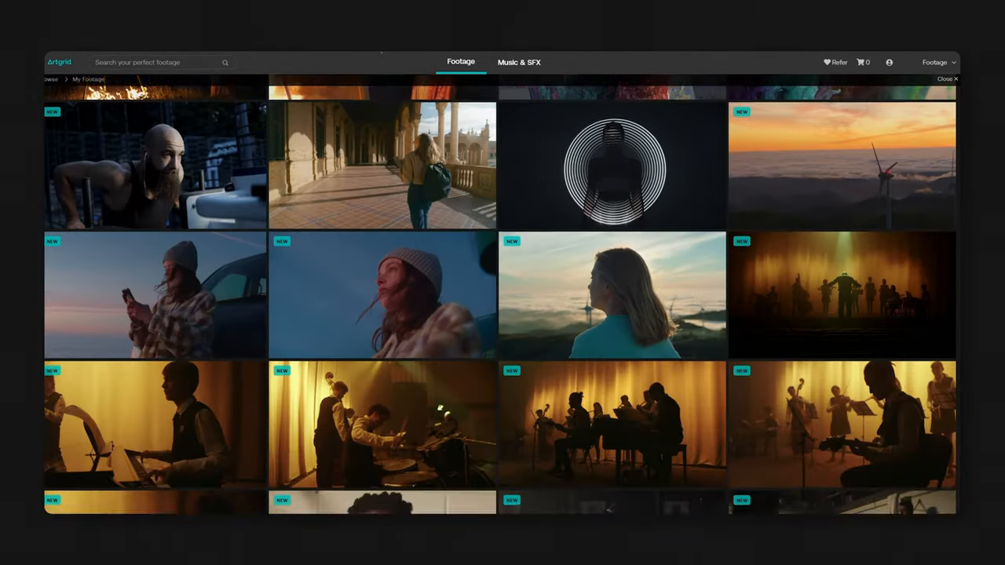
pyautogui.scroll(-3)
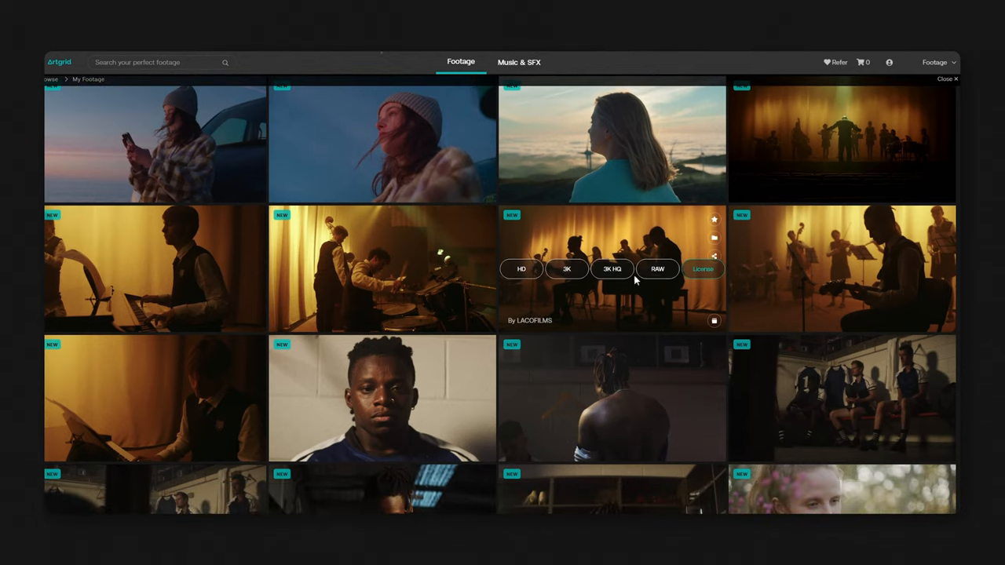